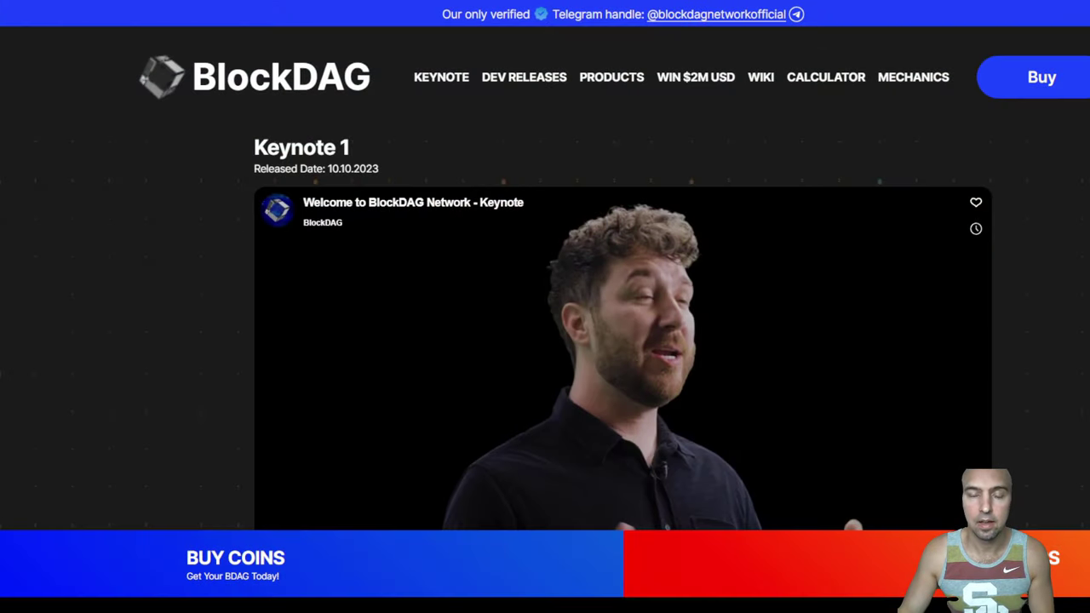
pyautogui.moveTo(528, 268)
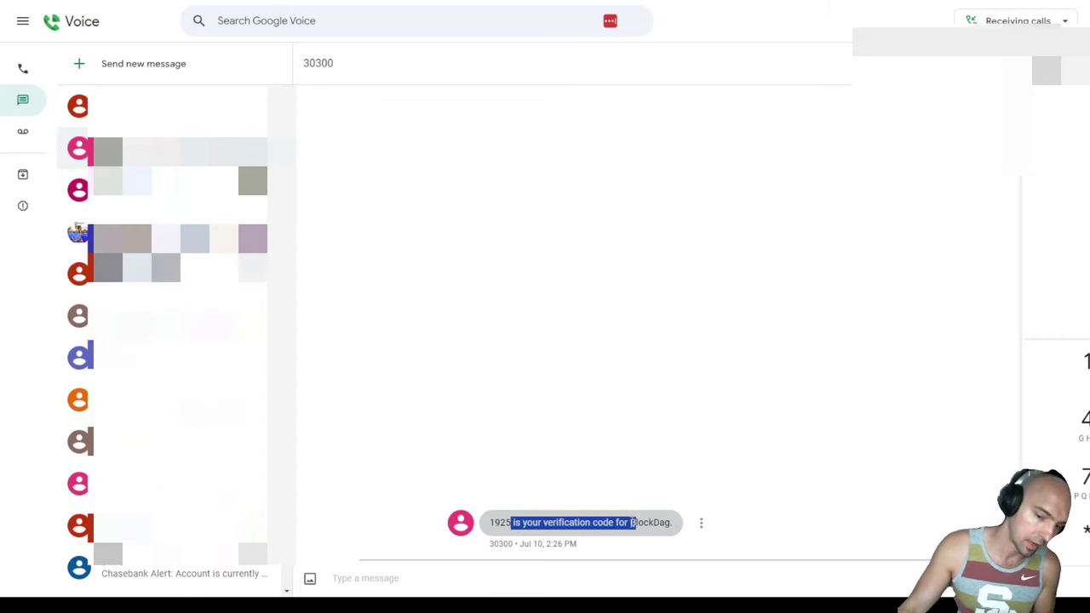
# Step: Filter BlockDAG's Trustpilot reviews to show only 1-star reviews
pyautogui.click(821, 521)
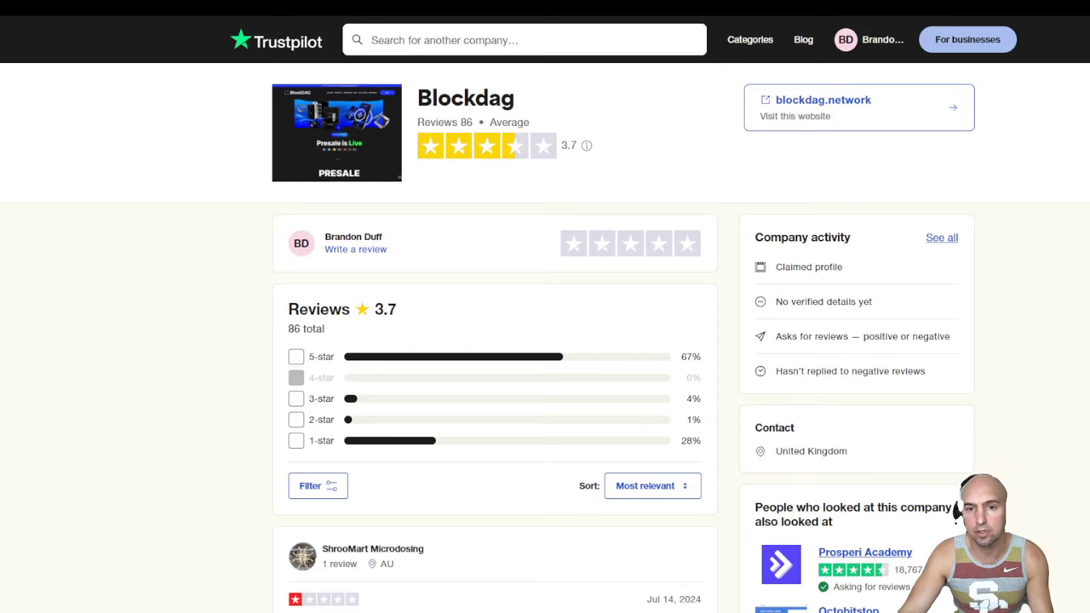
pyautogui.scroll(-3)
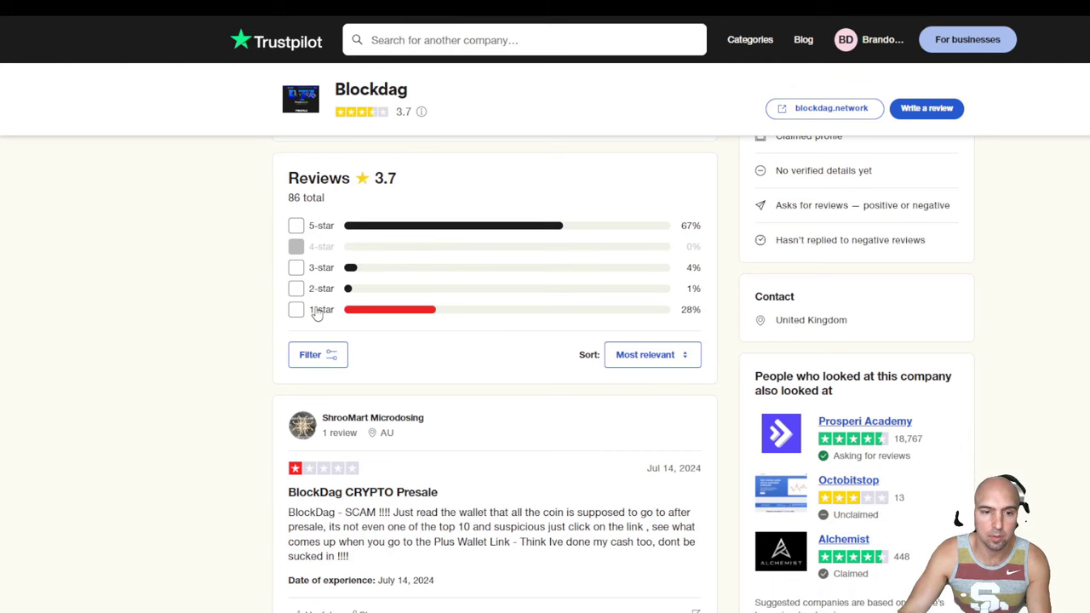
pyautogui.scroll(-3)
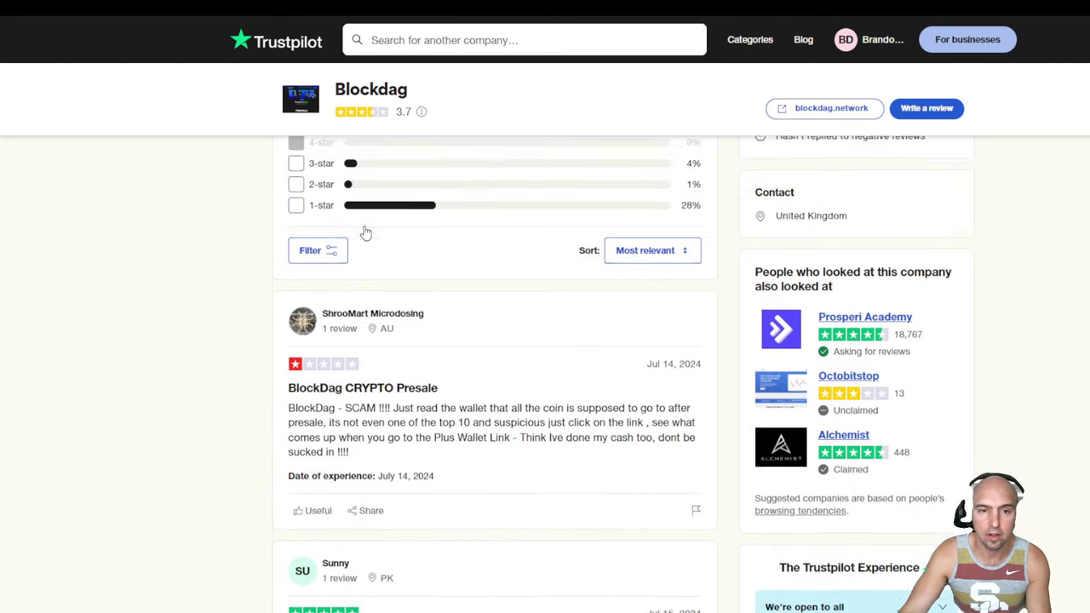
pyautogui.click(296, 204)
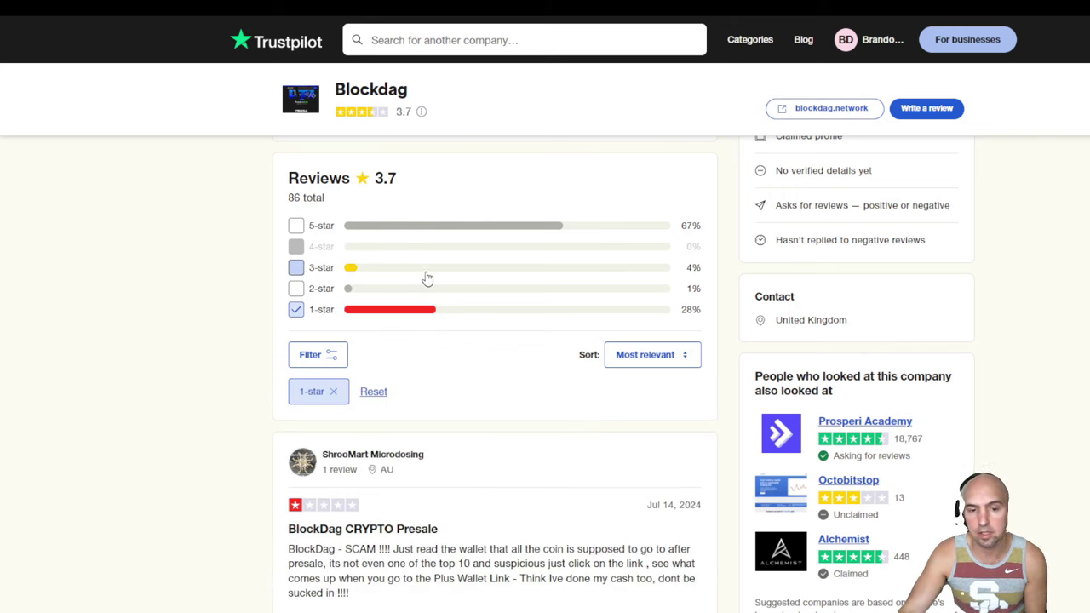
pyautogui.scroll(-3)
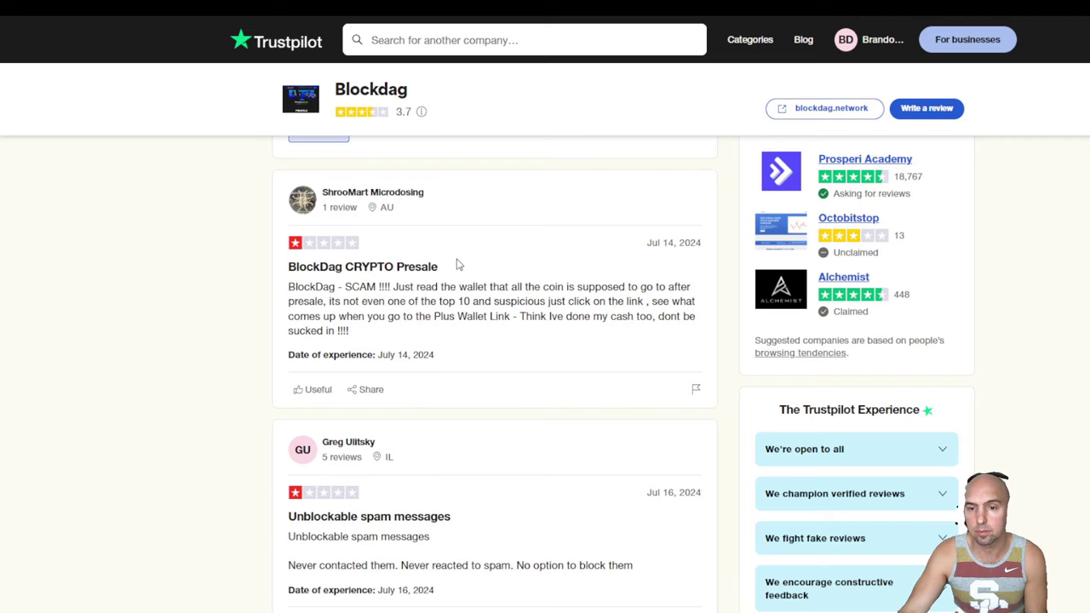
pyautogui.moveTo(436, 268)
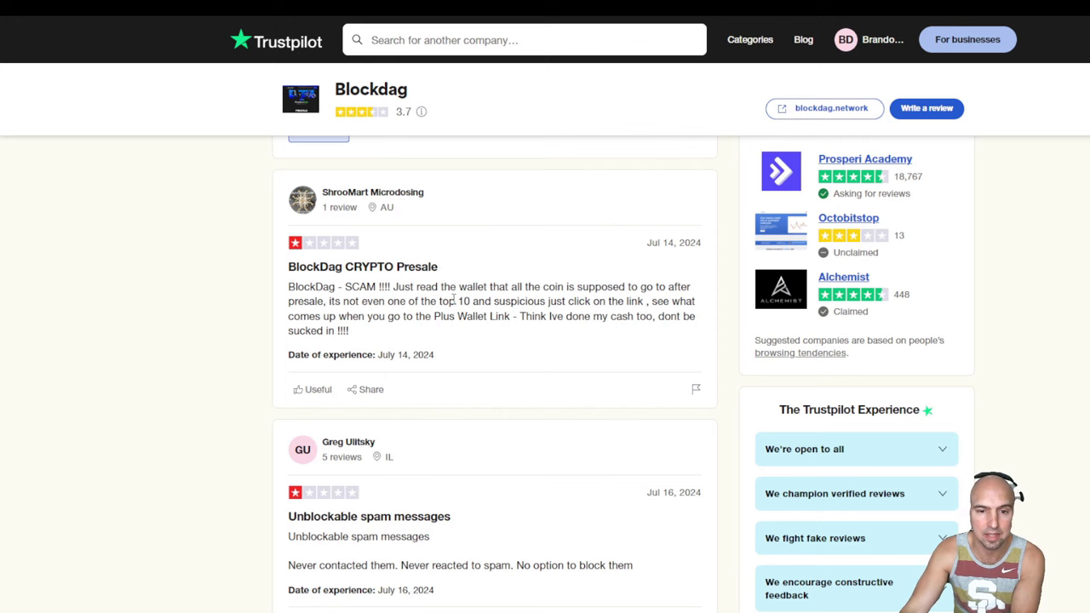
# Step: Scroll through the 1-star scam and lost-money complaints
pyautogui.scroll(-3)
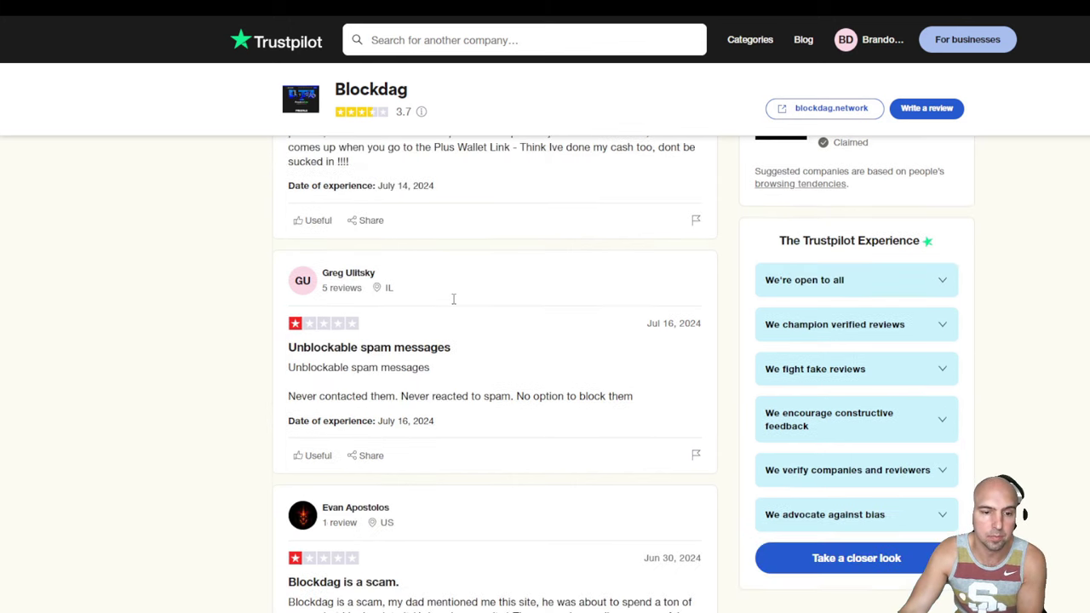
pyautogui.scroll(-3)
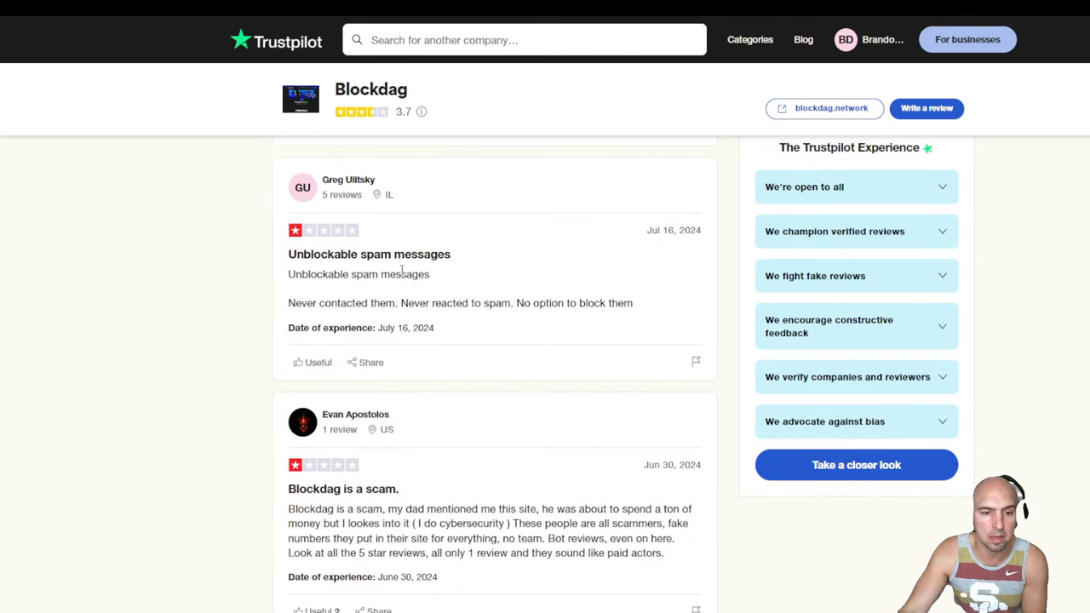
pyautogui.scroll(-3)
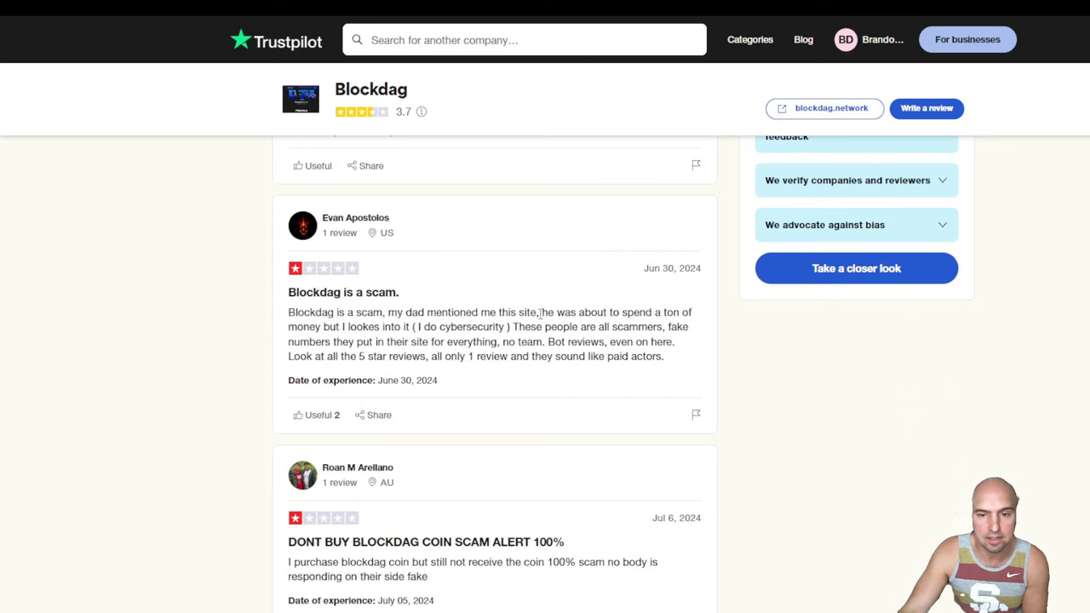
pyautogui.scroll(-3)
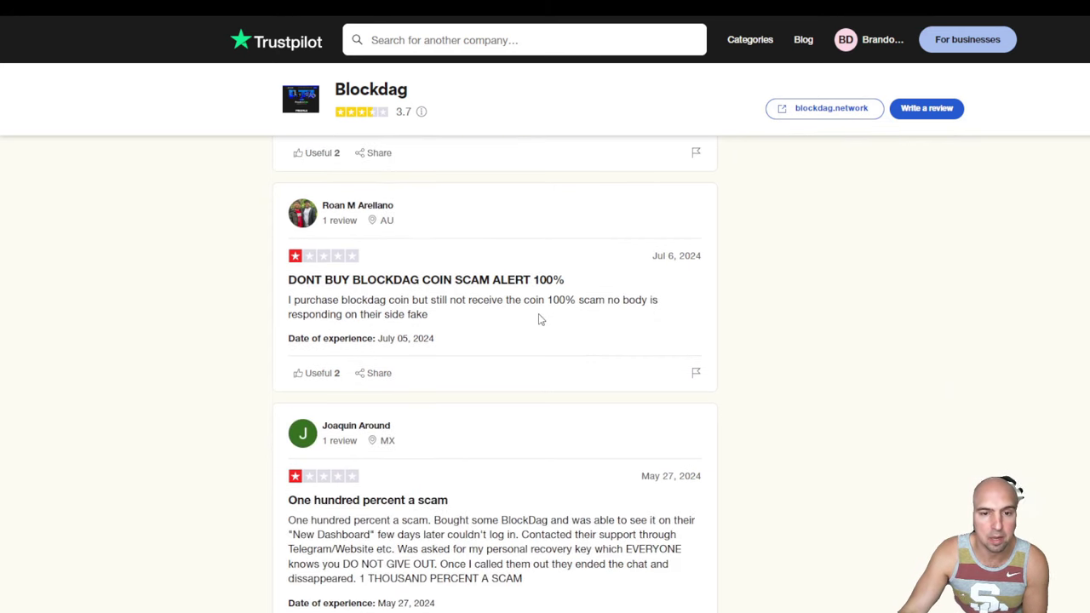
pyautogui.scroll(-3)
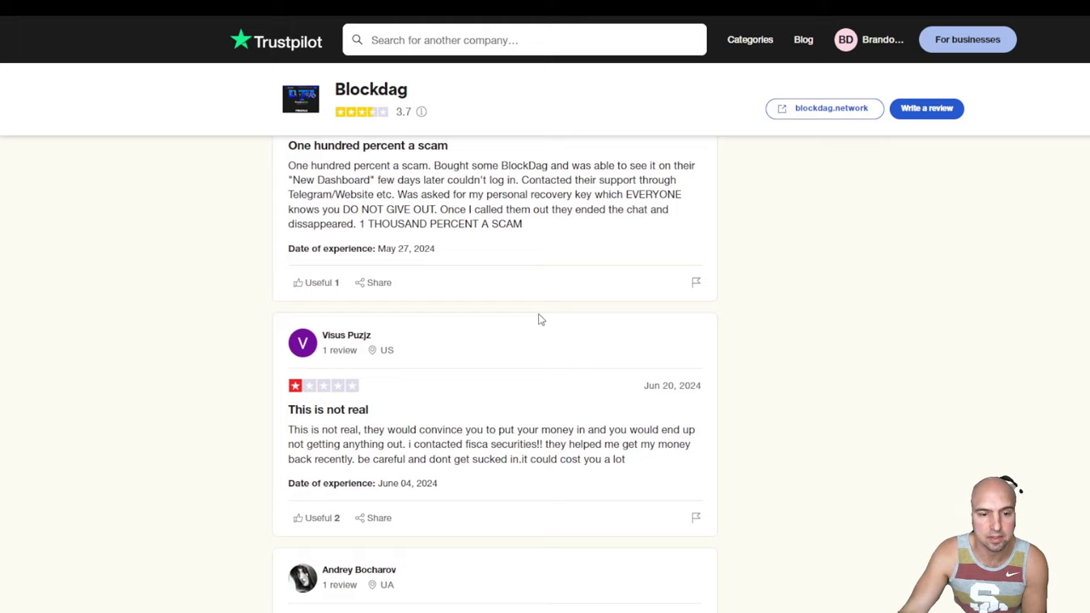
pyautogui.scroll(-3)
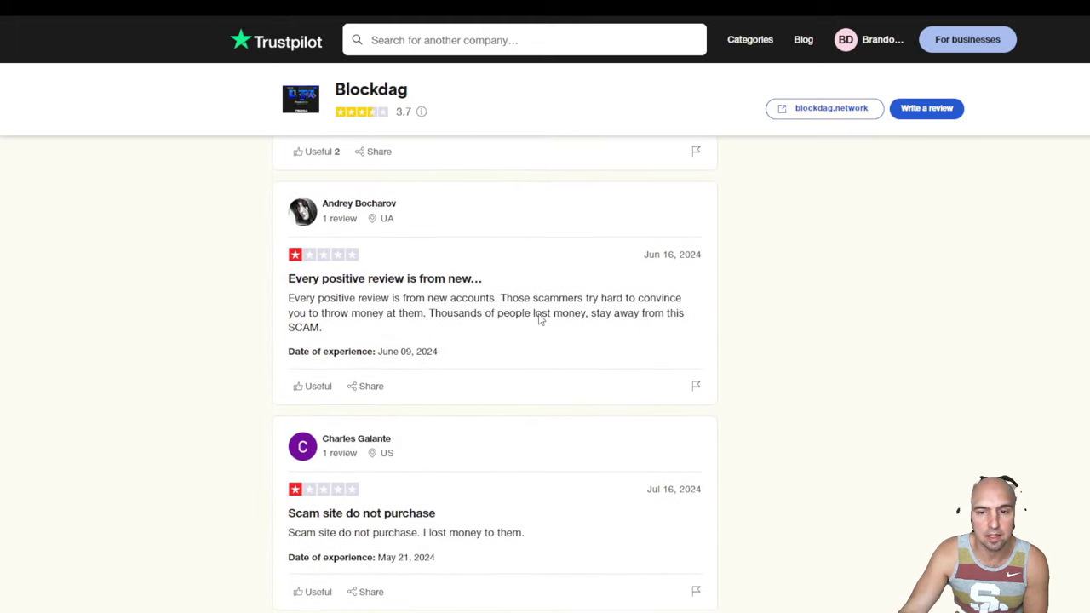
pyautogui.scroll(-3)
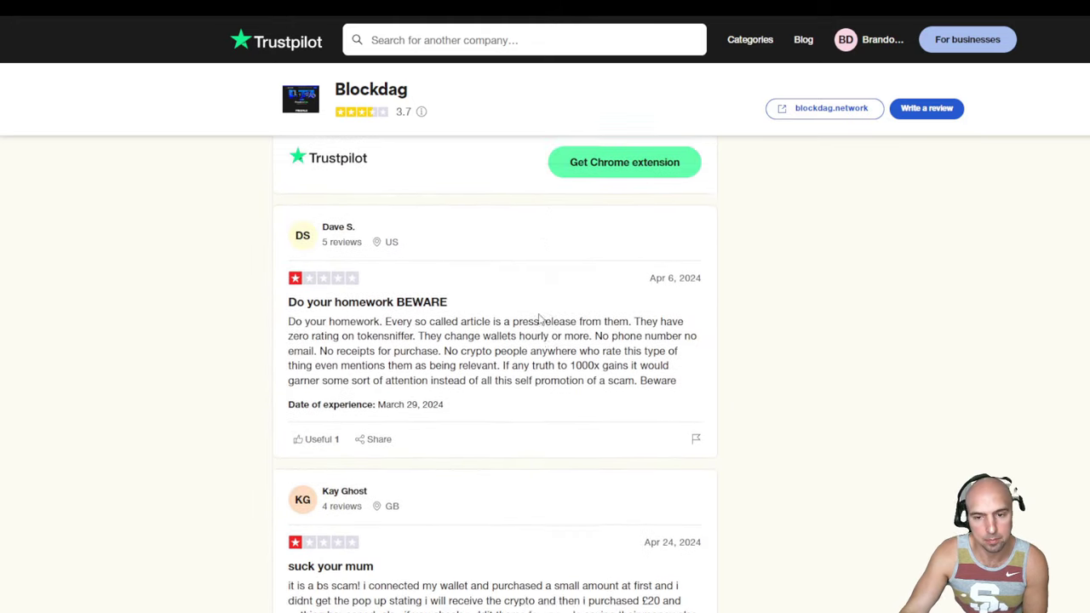
pyautogui.scroll(-3)
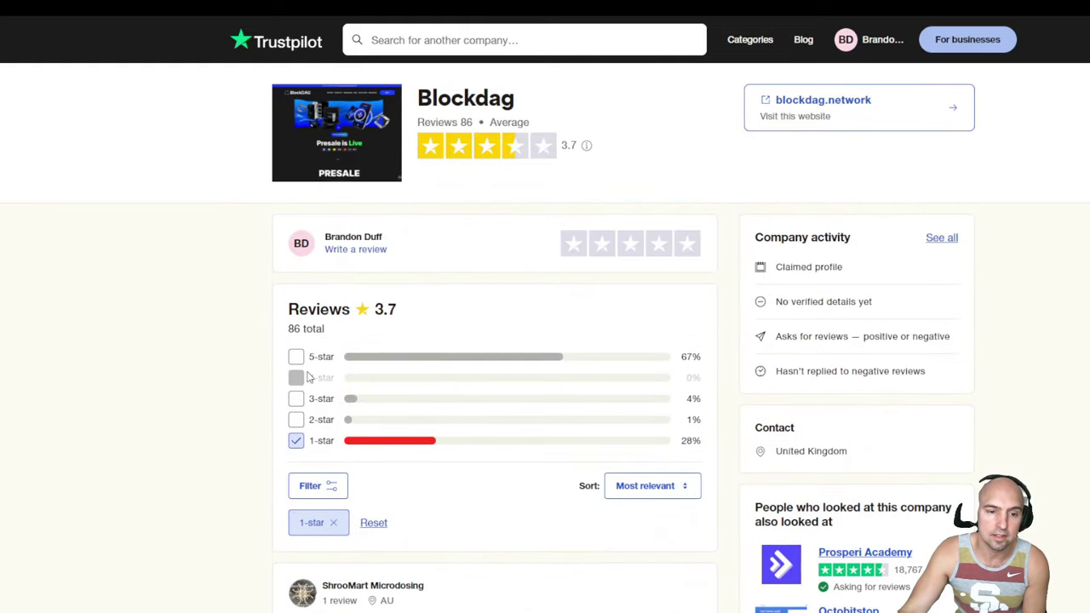
# Step: Switch the review filter to 5-star and begin reading the praise
pyautogui.click(296, 356)
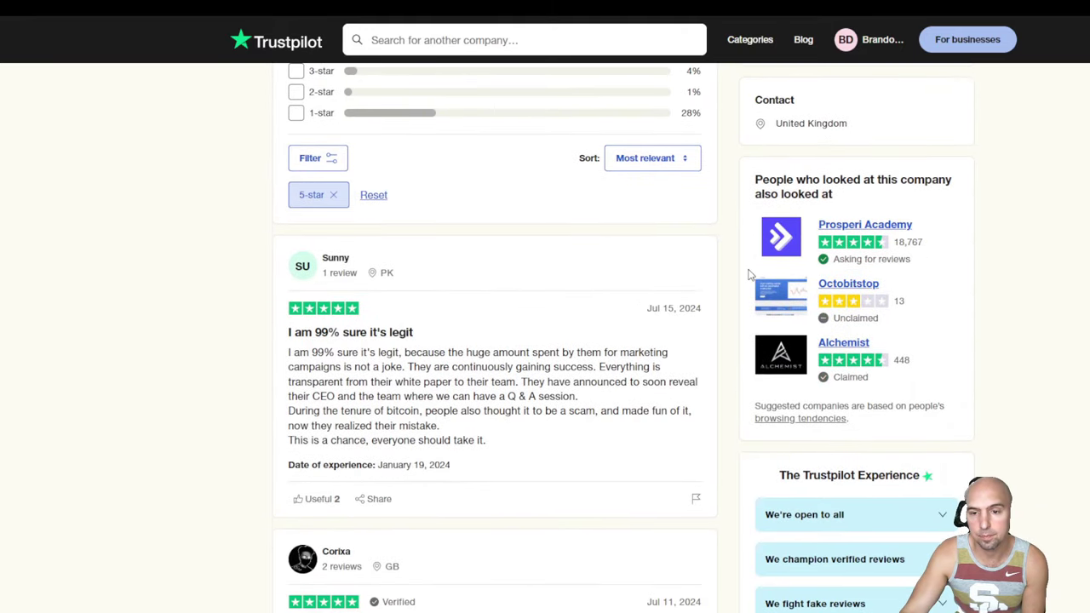
pyautogui.scroll(-3)
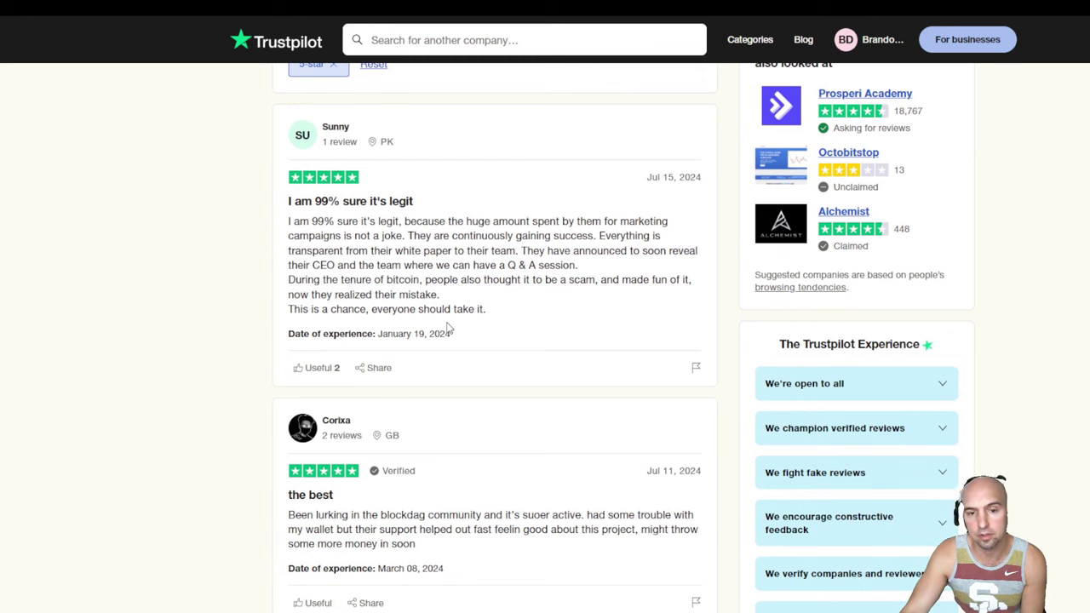
pyautogui.scroll(-3)
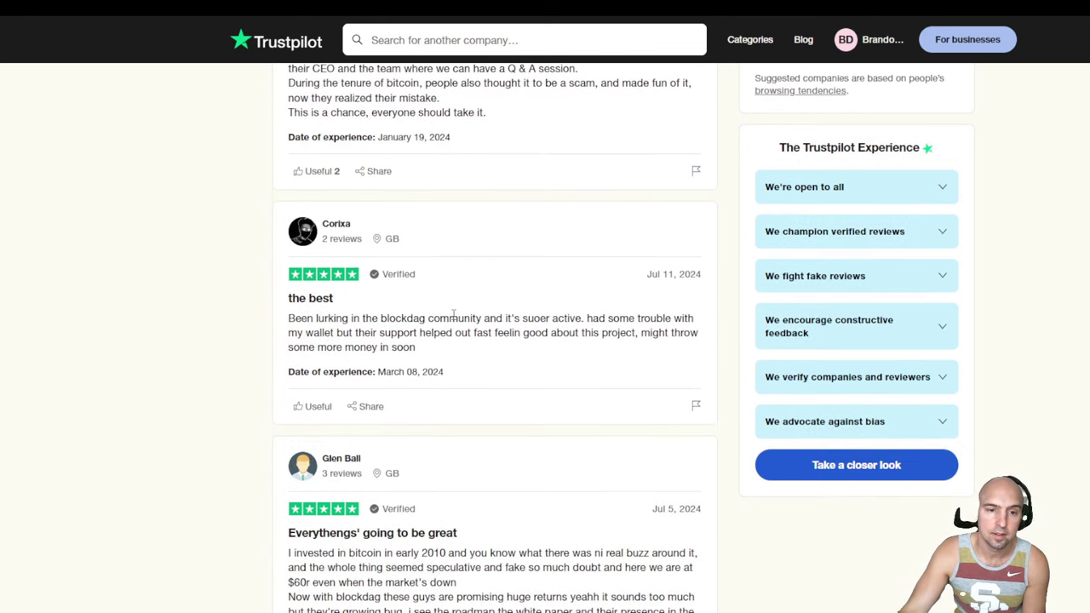
pyautogui.scroll(-3)
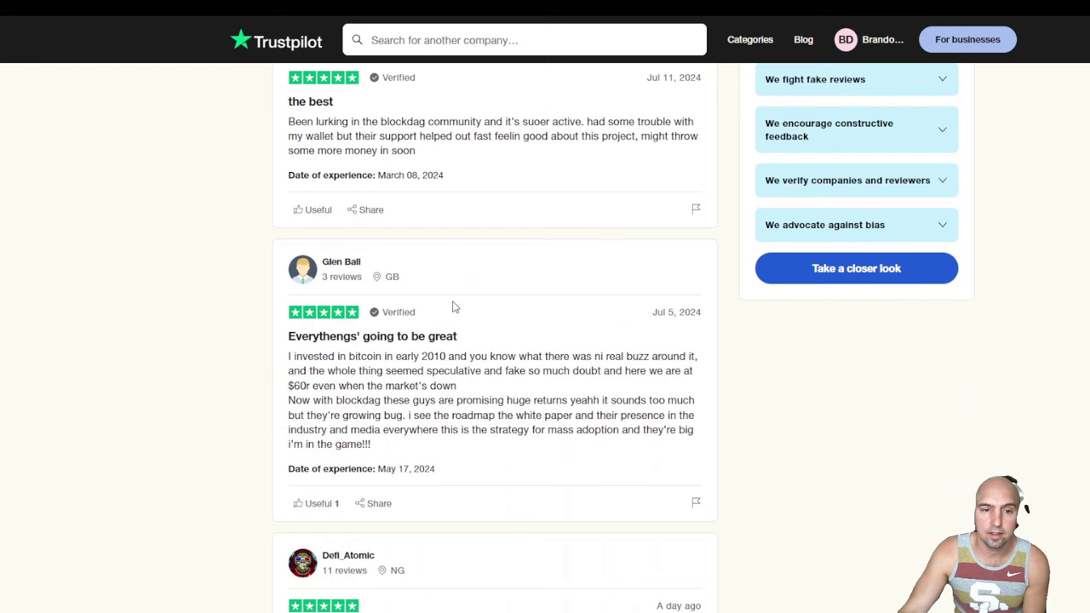
pyautogui.scroll(-3)
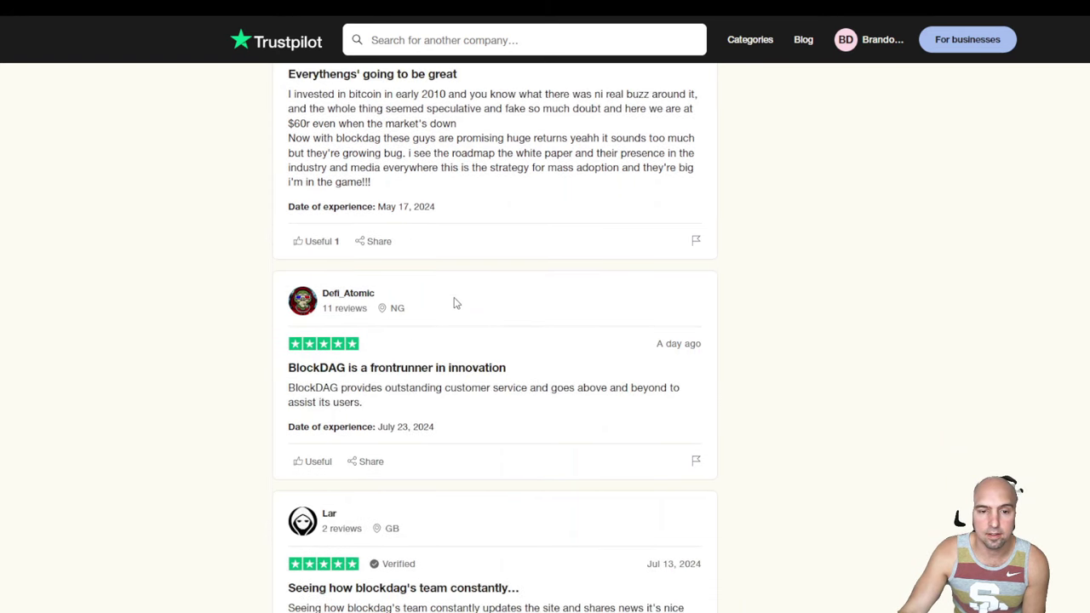
pyautogui.scroll(-3)
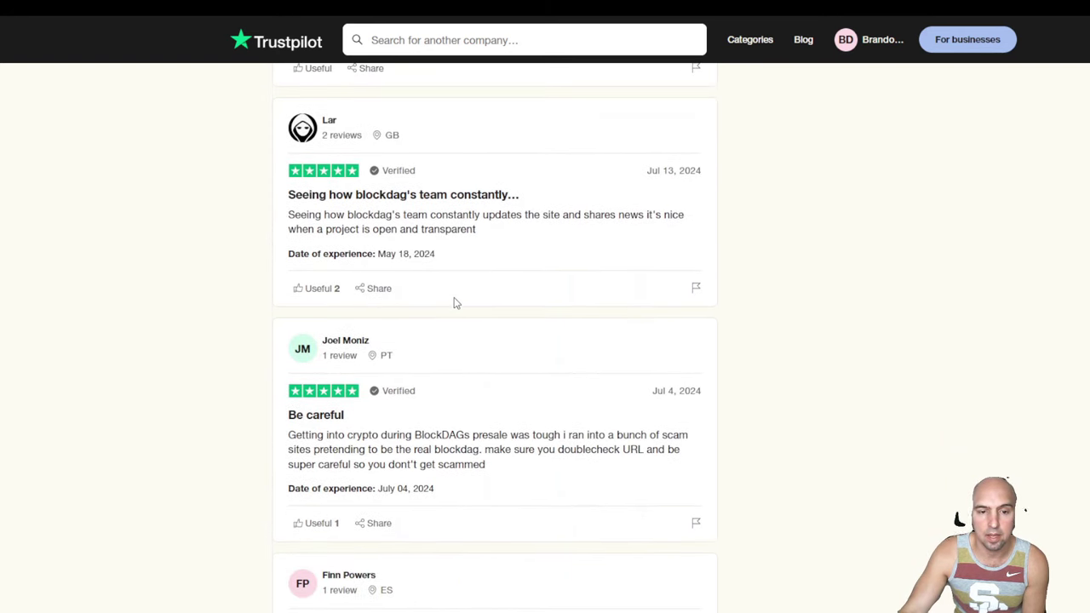
pyautogui.scroll(-3)
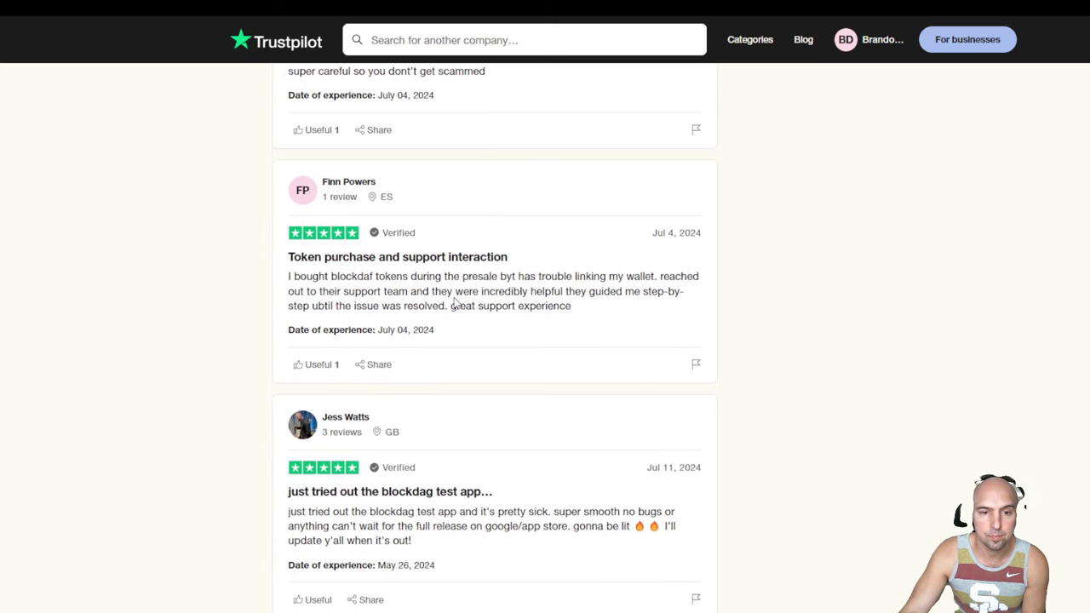
# Step: Finish scrolling the 5-star reviews, then toggle the 5-star checkbox again
pyautogui.scroll(-3)
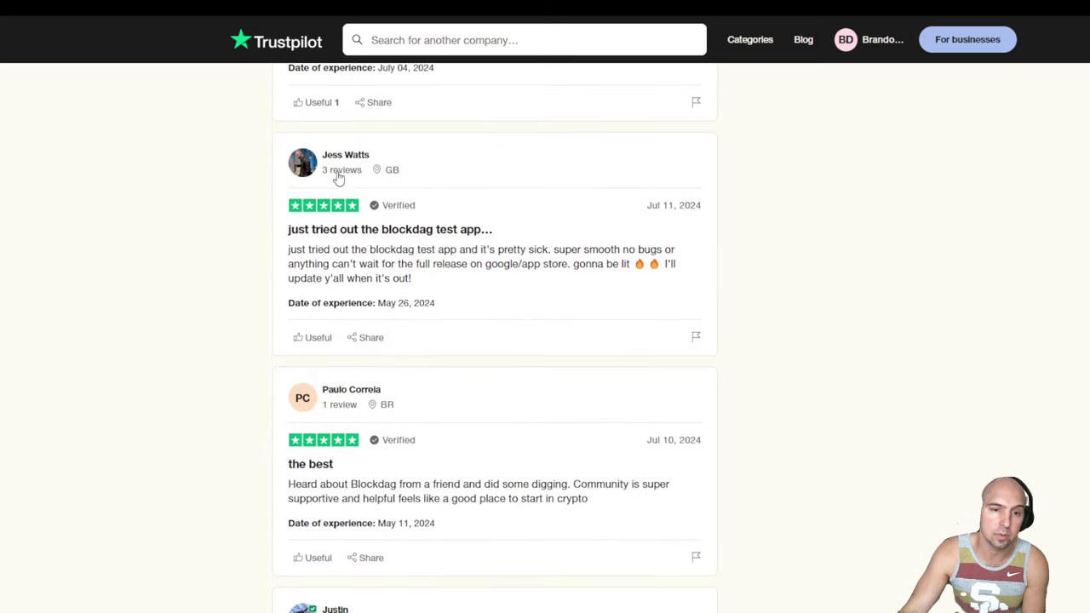
pyautogui.scroll(-3)
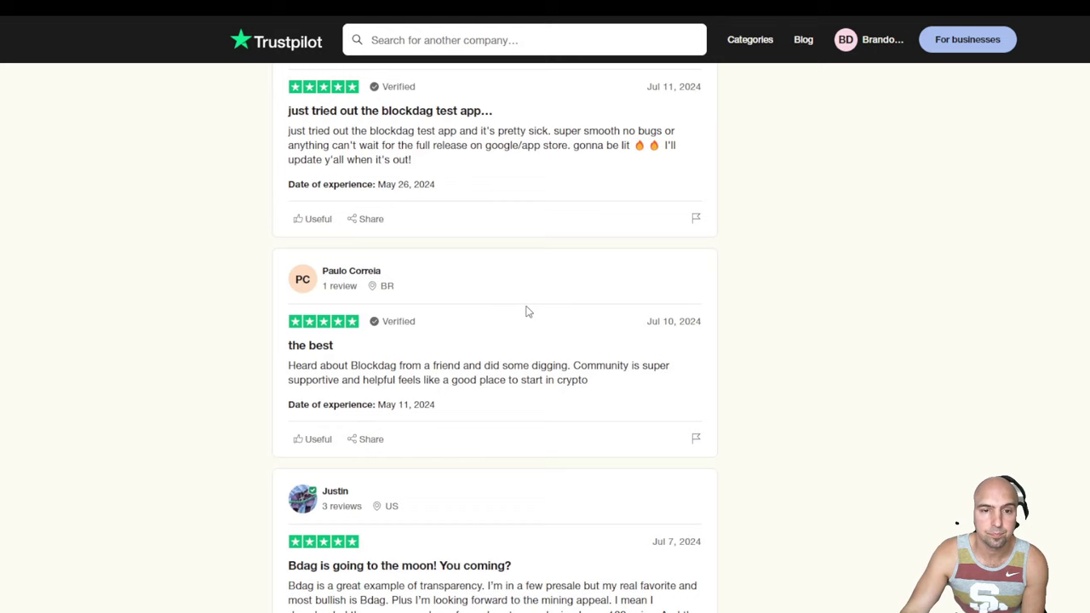
pyautogui.scroll(-3)
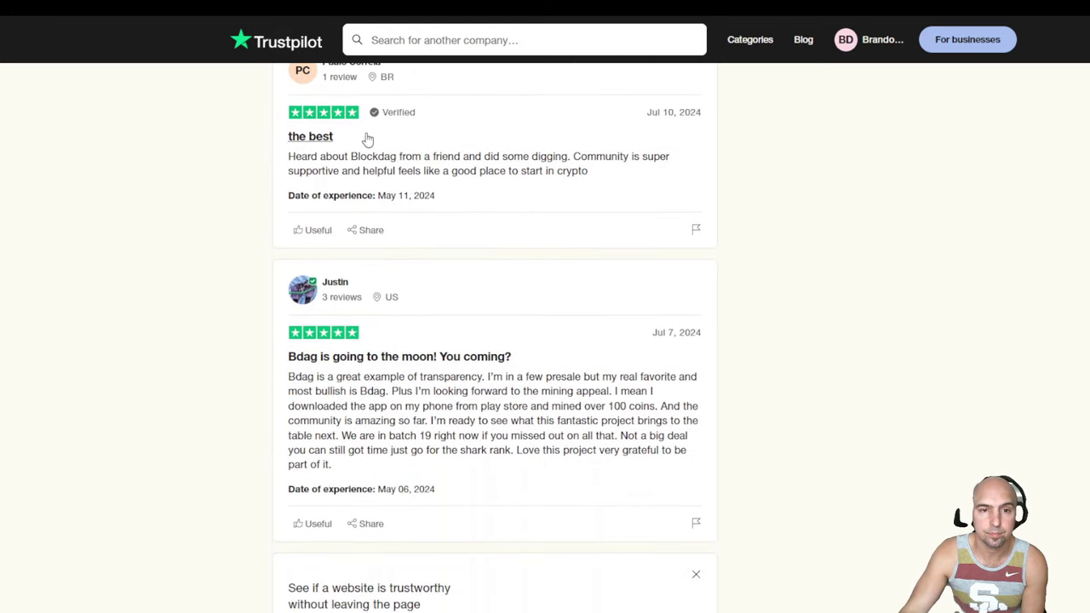
pyautogui.scroll(-3)
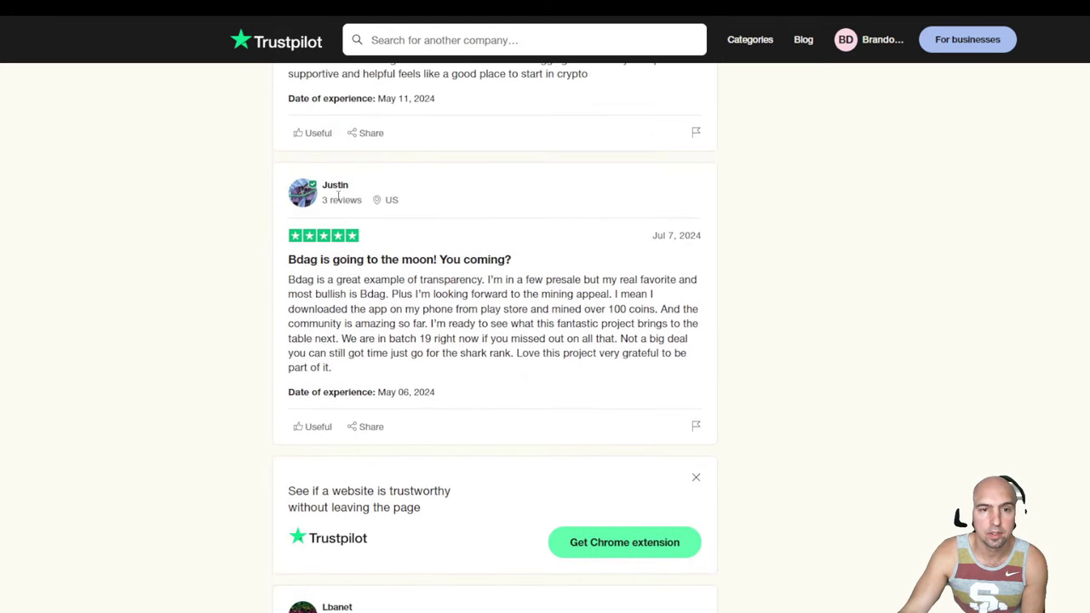
pyautogui.scroll(-3)
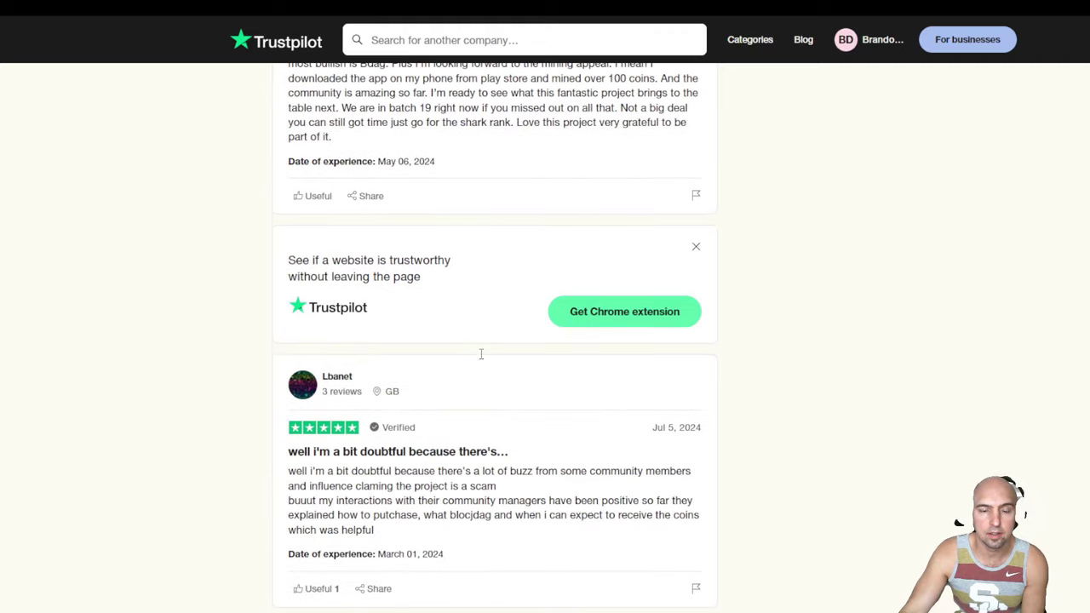
pyautogui.scroll(-3)
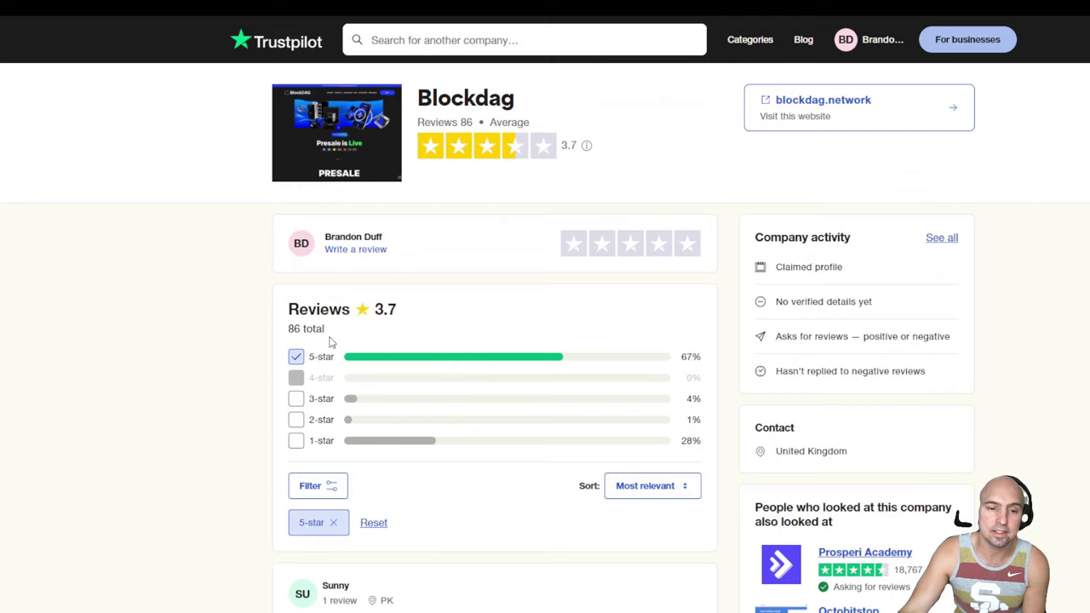
pyautogui.moveTo(306, 440)
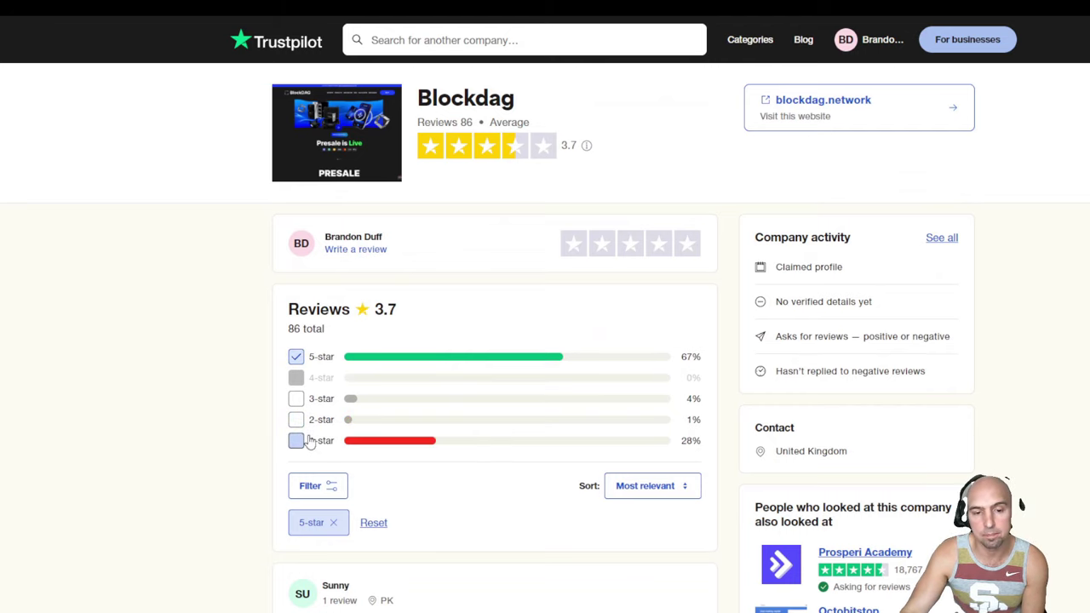
pyautogui.click(295, 356)
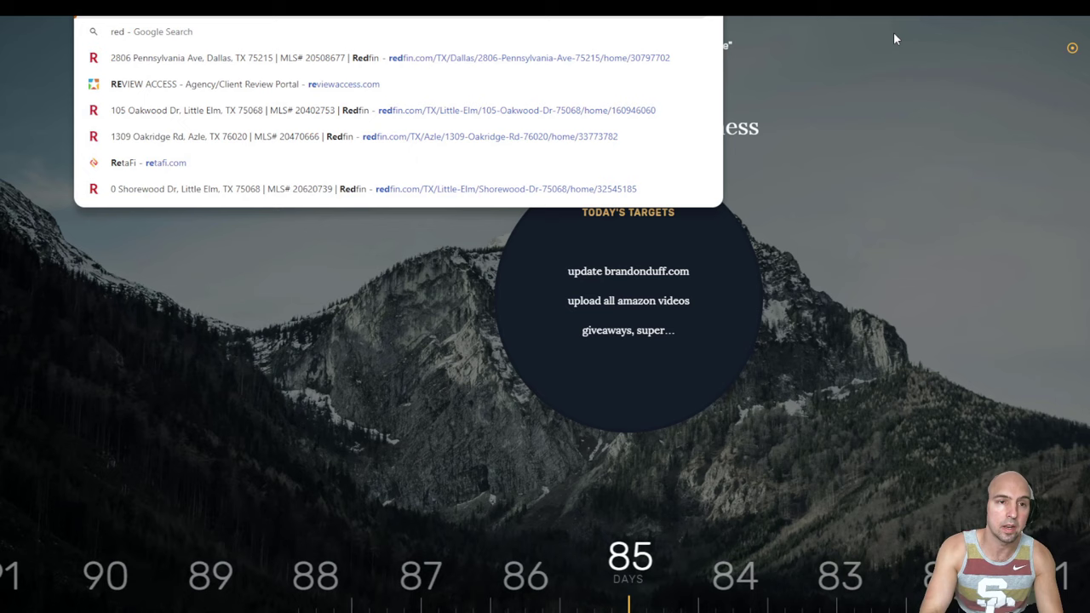
# Step: Search Google for 'reddit block' and open the BlockDAG : r/CryptoScams thread
pyautogui.write('reddit blockdag')
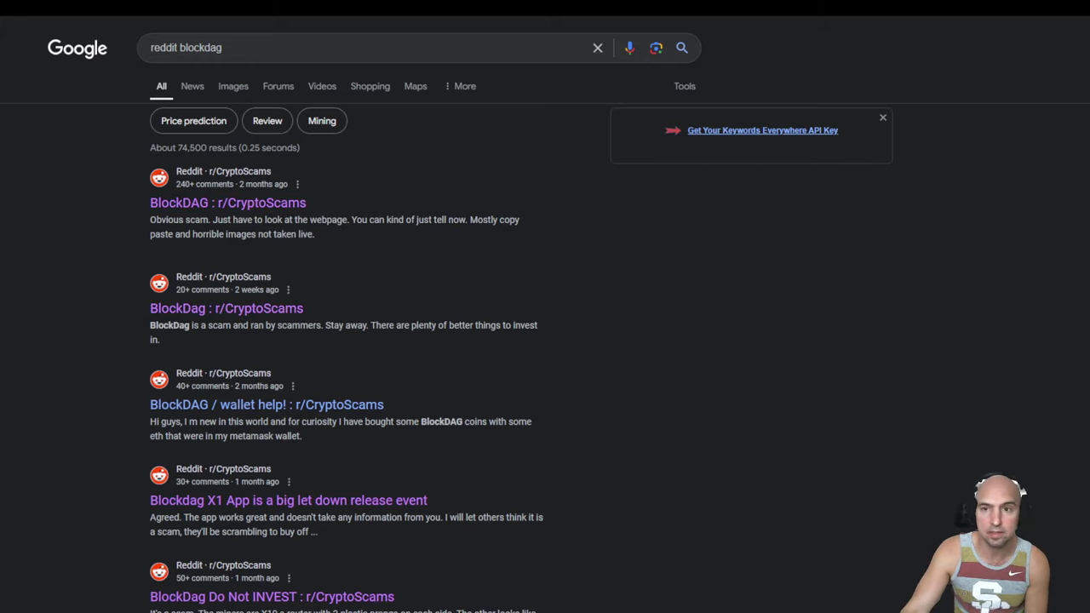
pyautogui.click(228, 203)
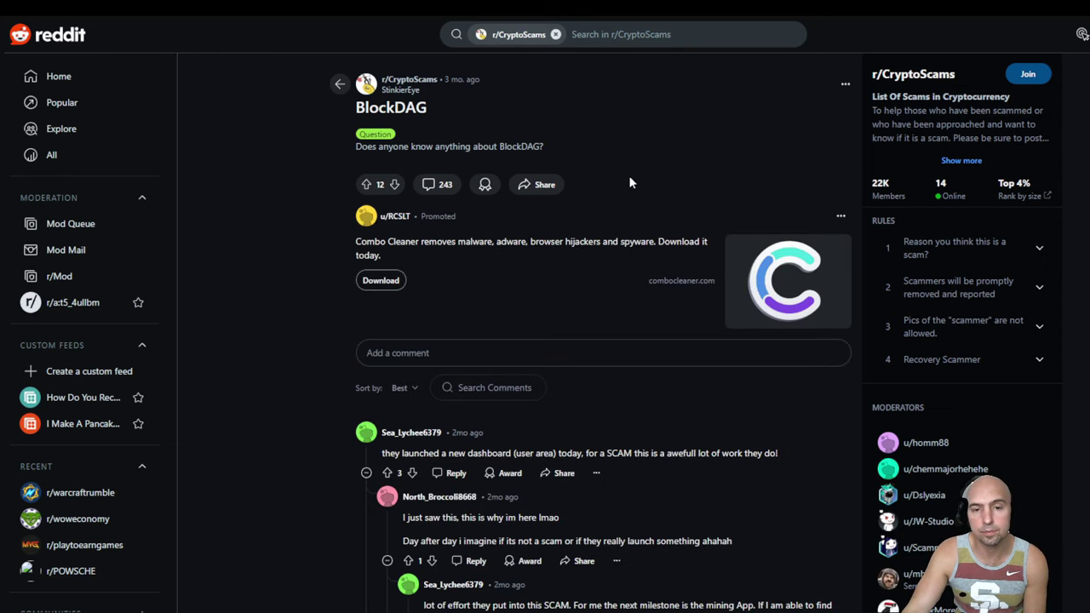
# Step: Scroll the BlockDAG threads, highlighting the end of the first comment's text
pyautogui.scroll(-3)
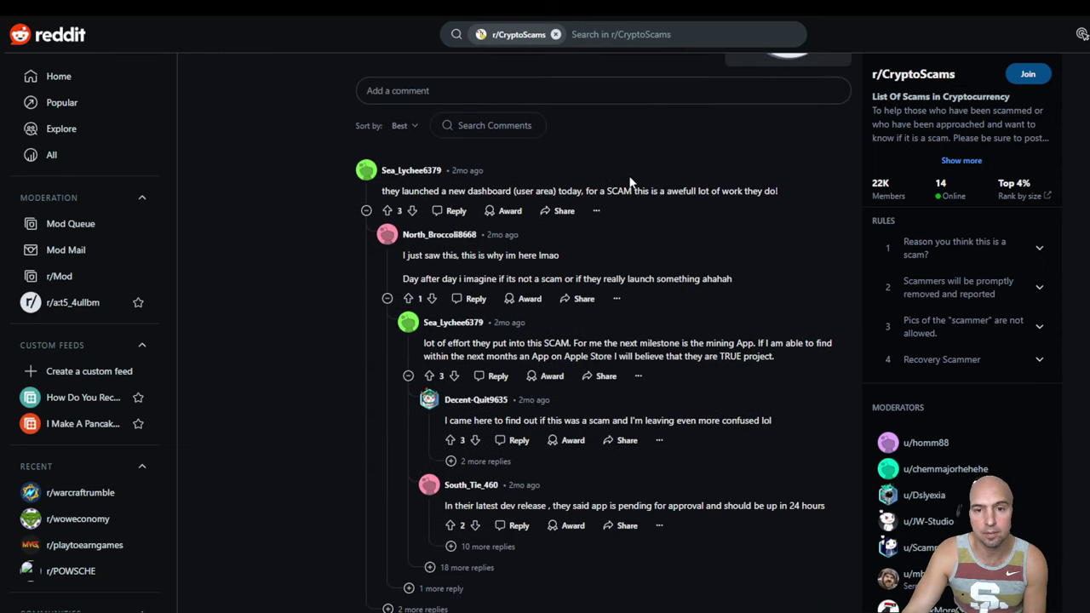
pyautogui.moveTo(615, 190); pyautogui.dragTo(775, 191)
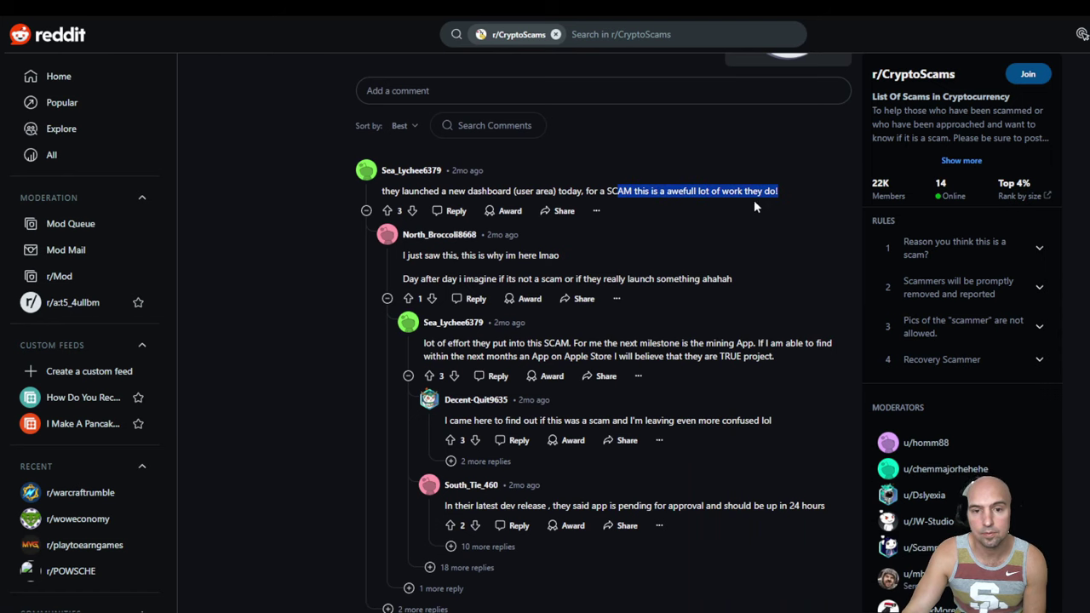
pyautogui.scroll(-3)
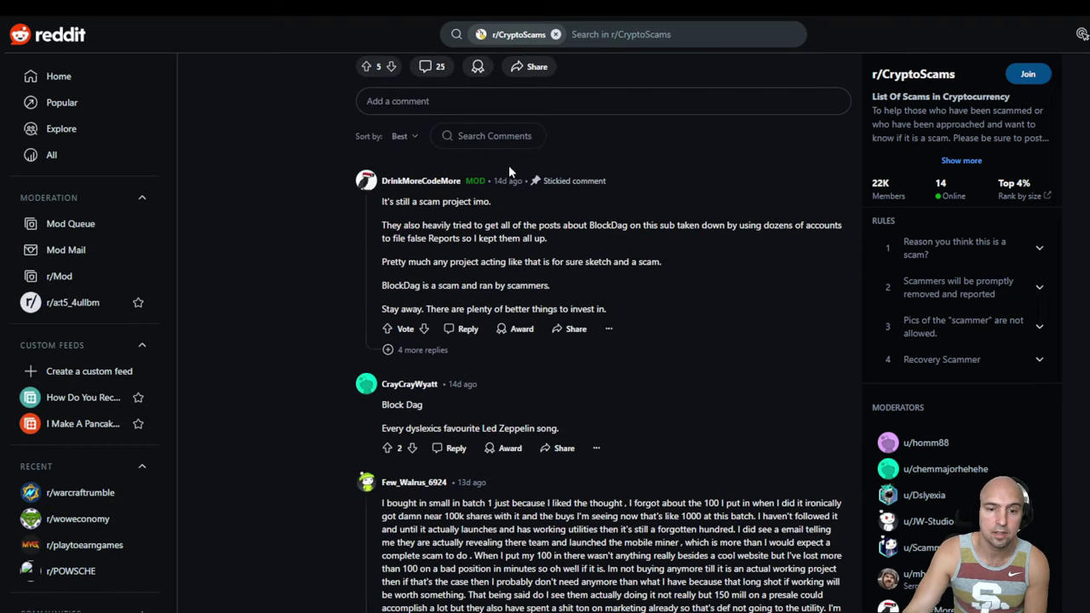
pyautogui.scroll(-3)
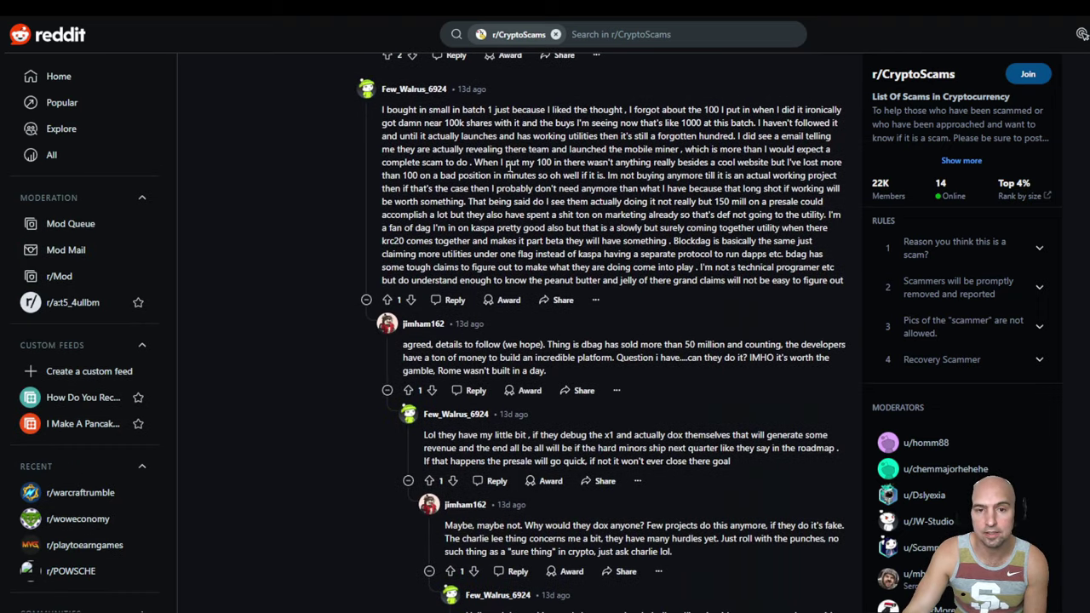